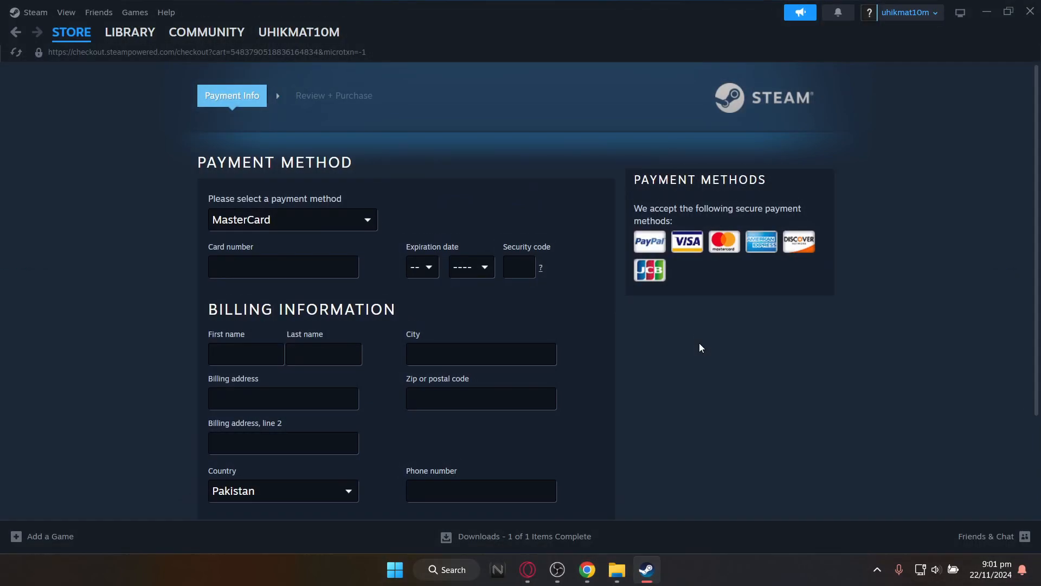
{"action": "mouse_move", "coordinate": [681, 390]}
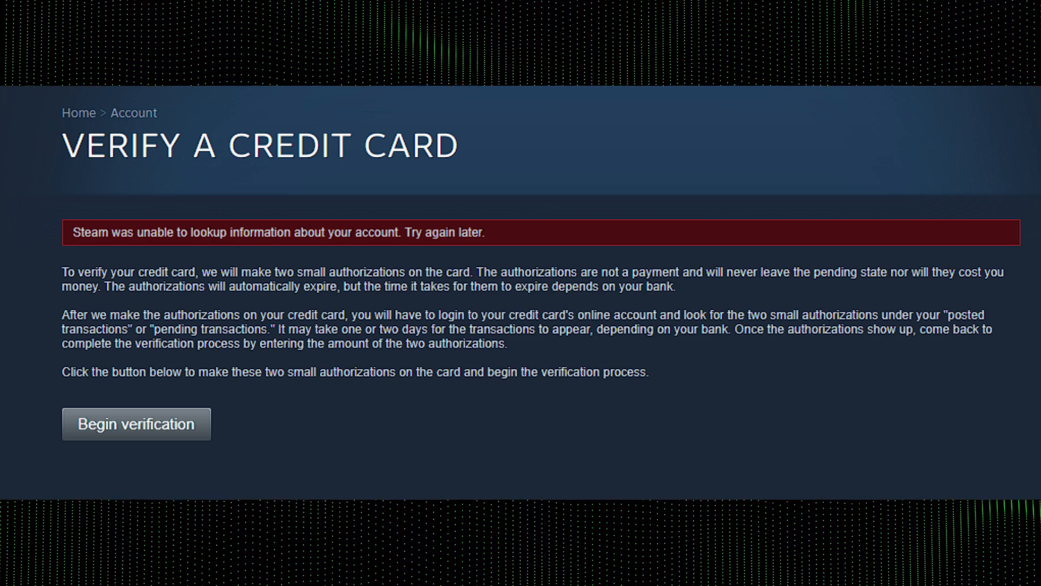
- Submit the two authorization amounts for verification, triggering the amounts-must-differ error
{"action": "left_click", "coordinate": [135, 423]}
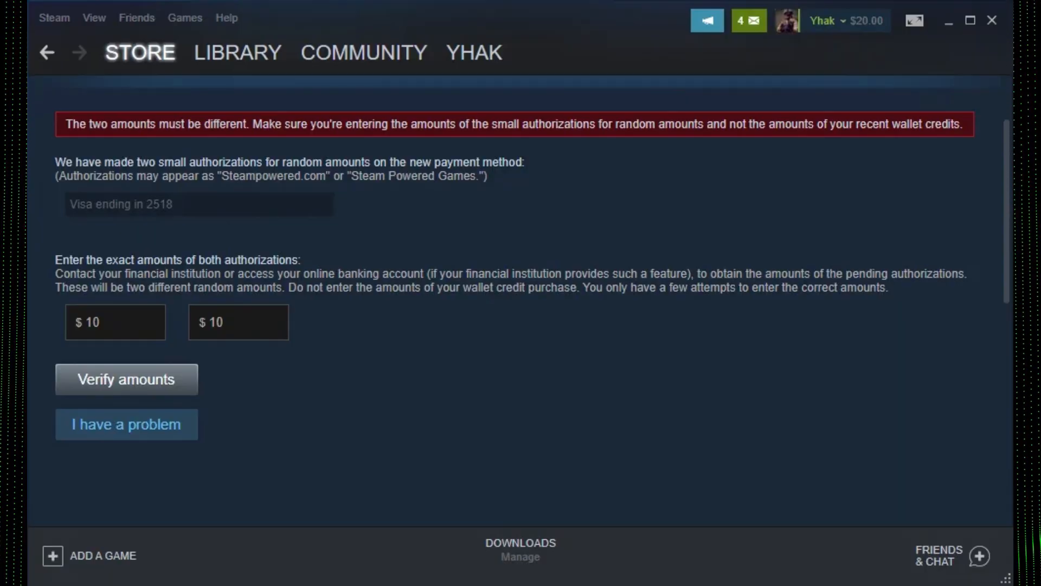